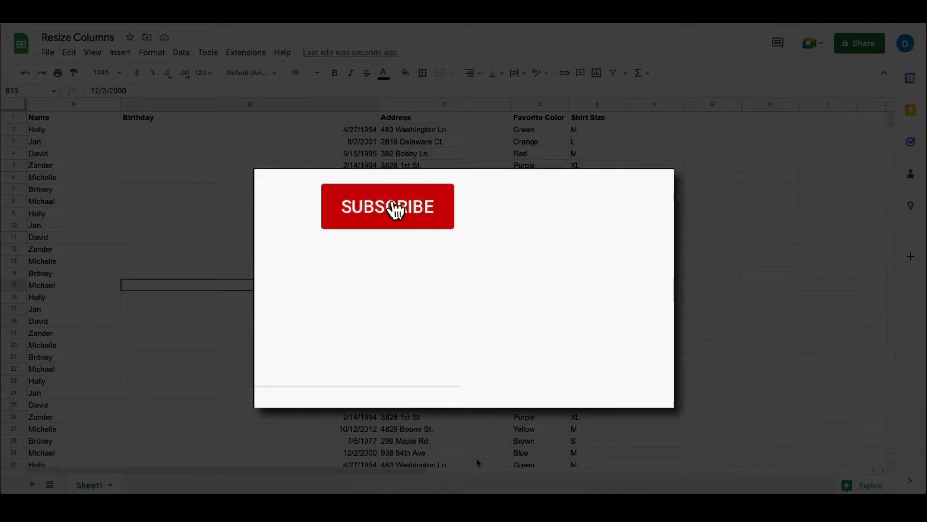
Select columns A through E and open their context menu
click(387, 206)
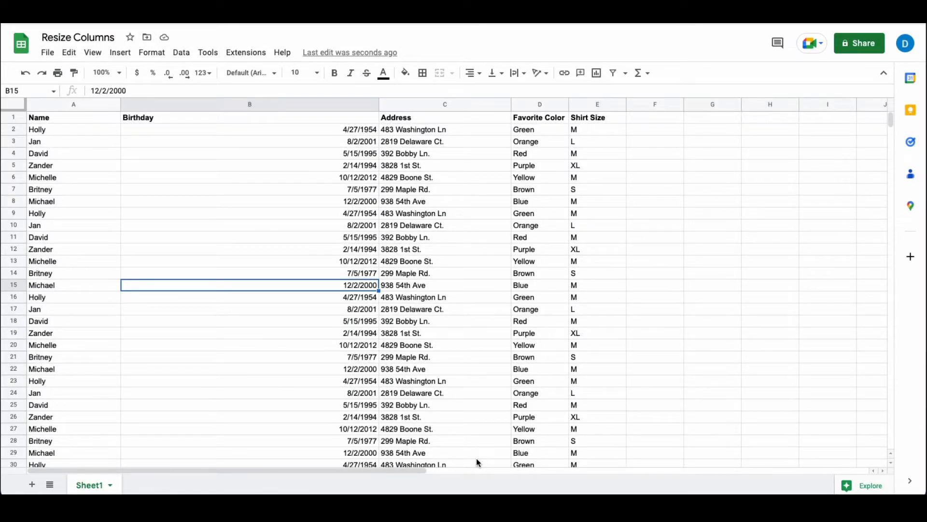
mouse_move(346, 256)
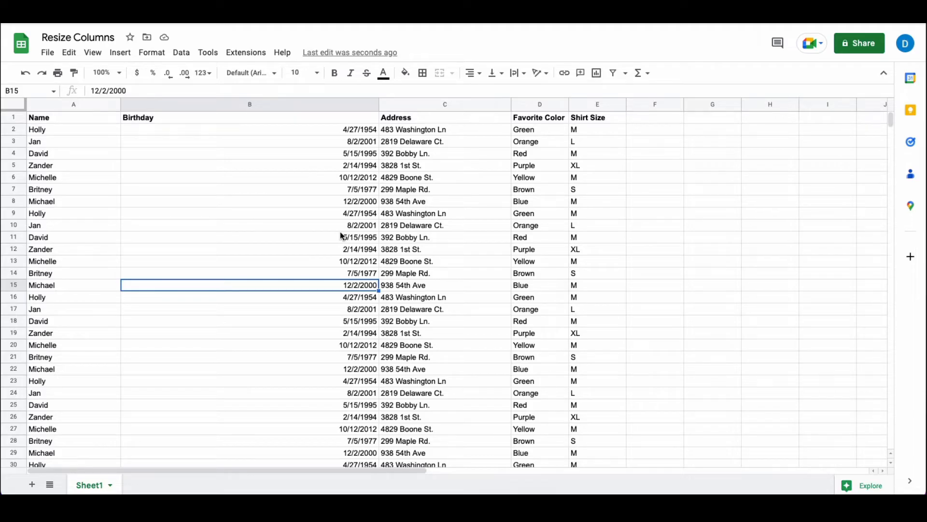
click(73, 104)
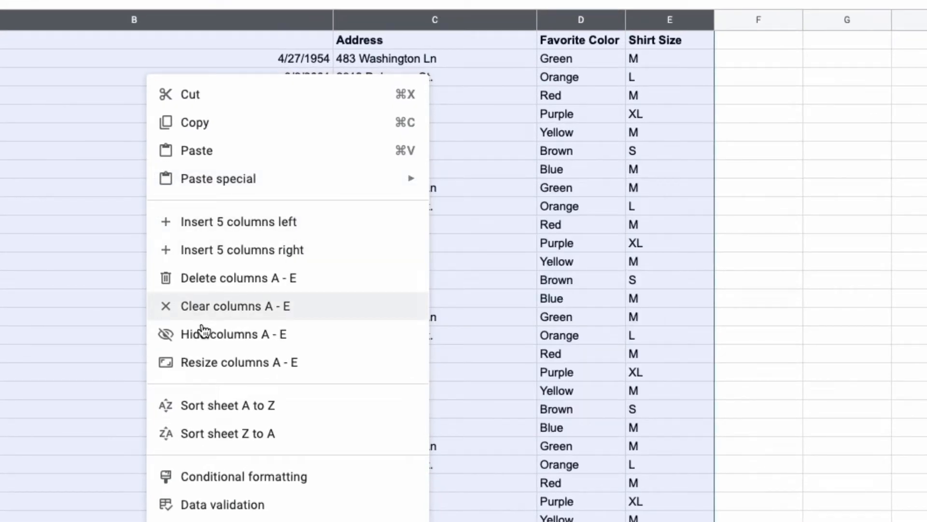
mouse_move(215, 369)
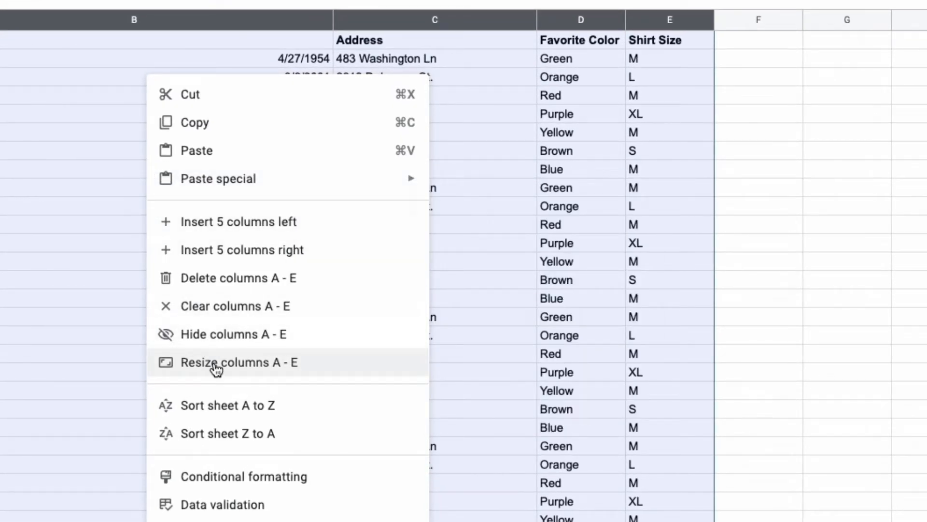
Resize columns A–E with the Fit to data option and confirm with OK
click(215, 362)
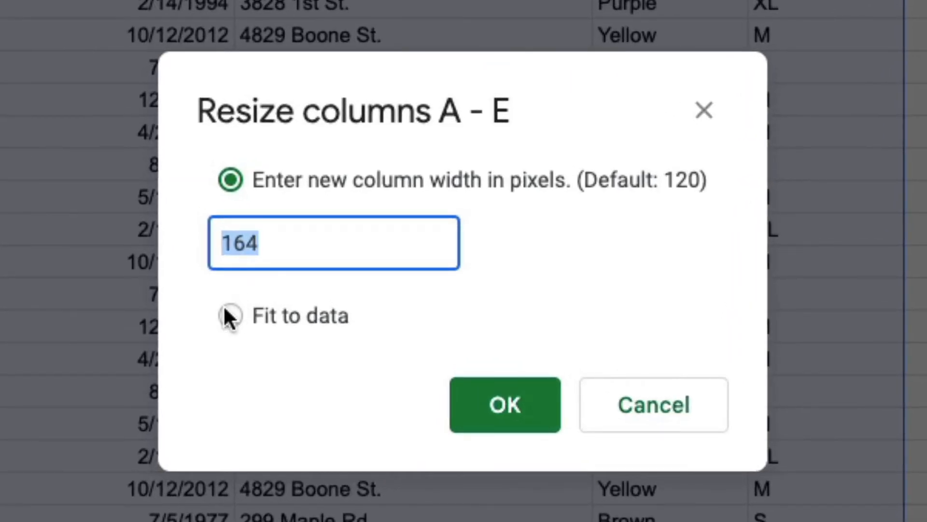
click(230, 316)
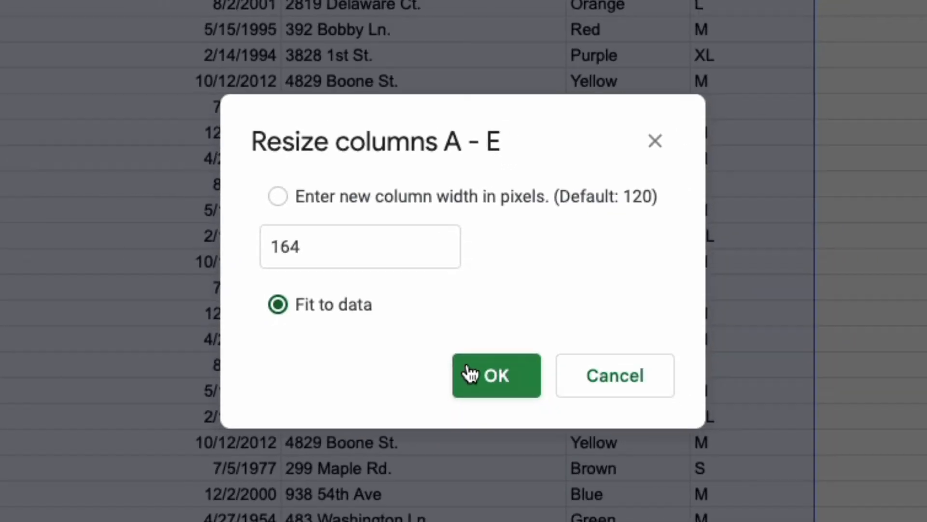
click(496, 376)
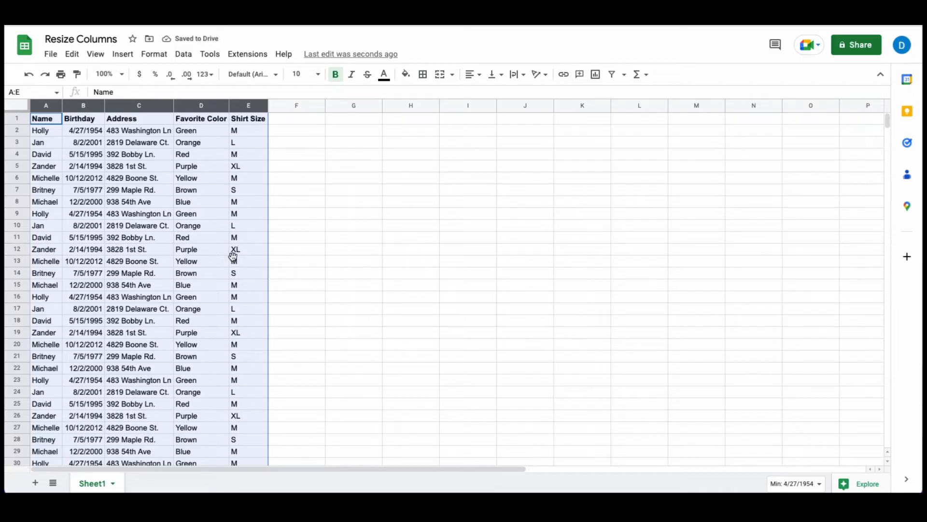
click(248, 261)
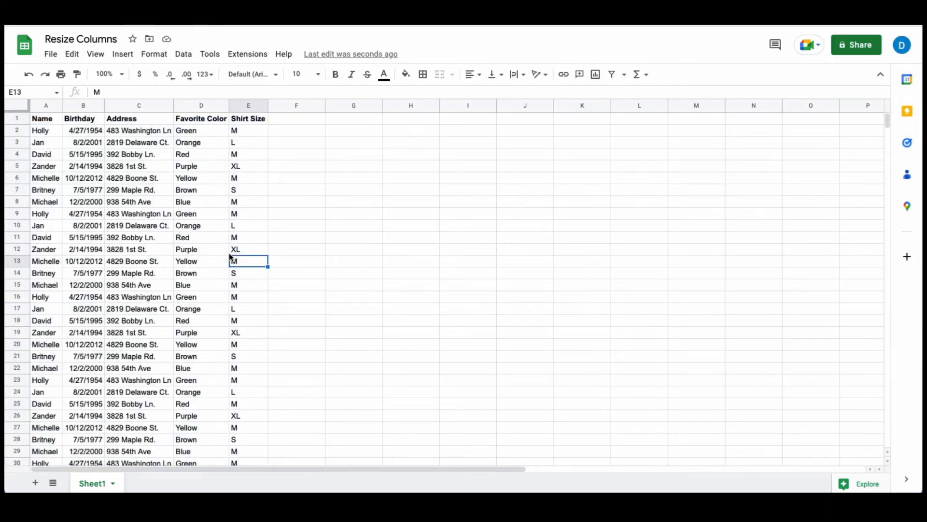
scroll(down, 3)
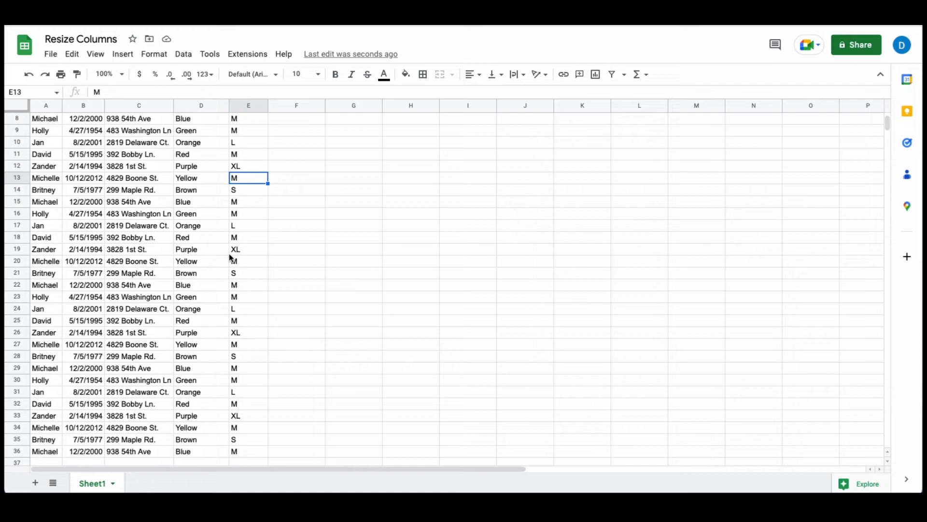
scroll(up, 3)
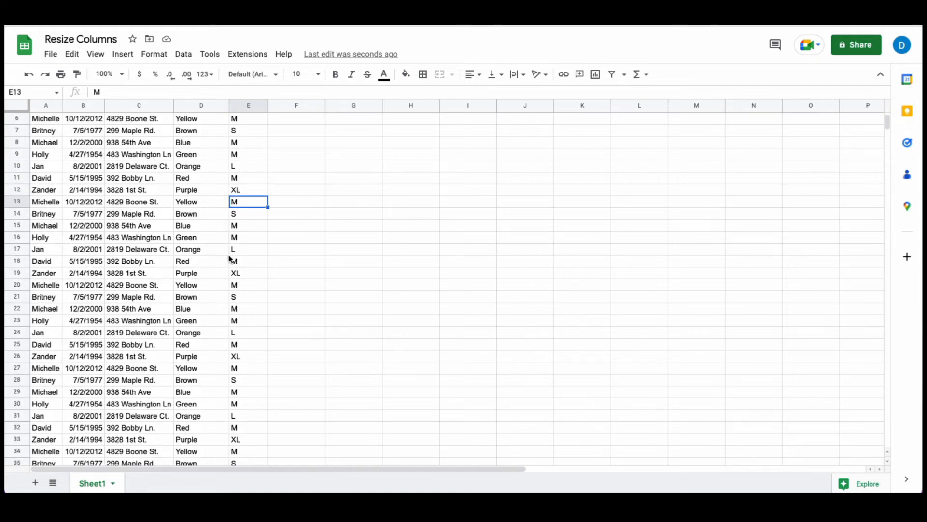